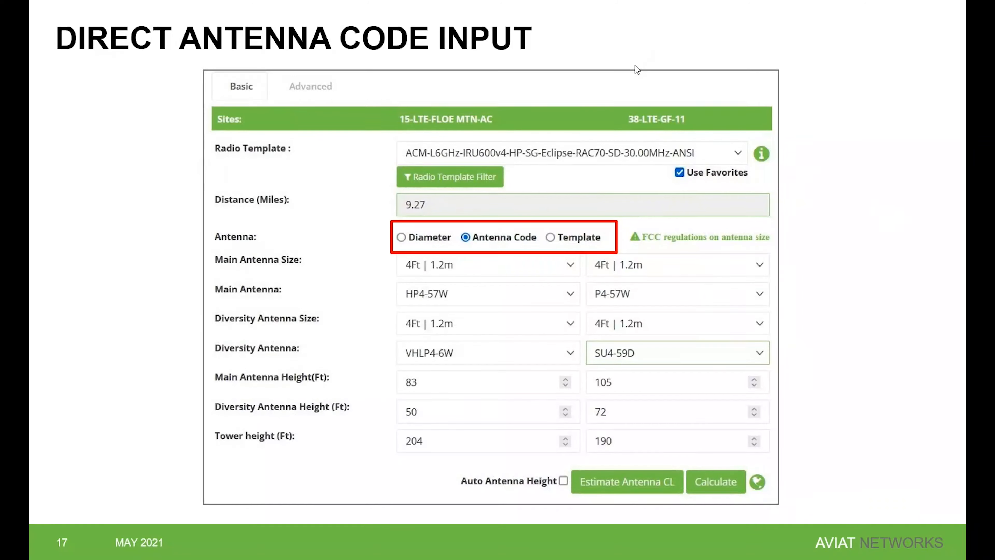
{"action": "mouse_move", "coordinate": [698, 23]}
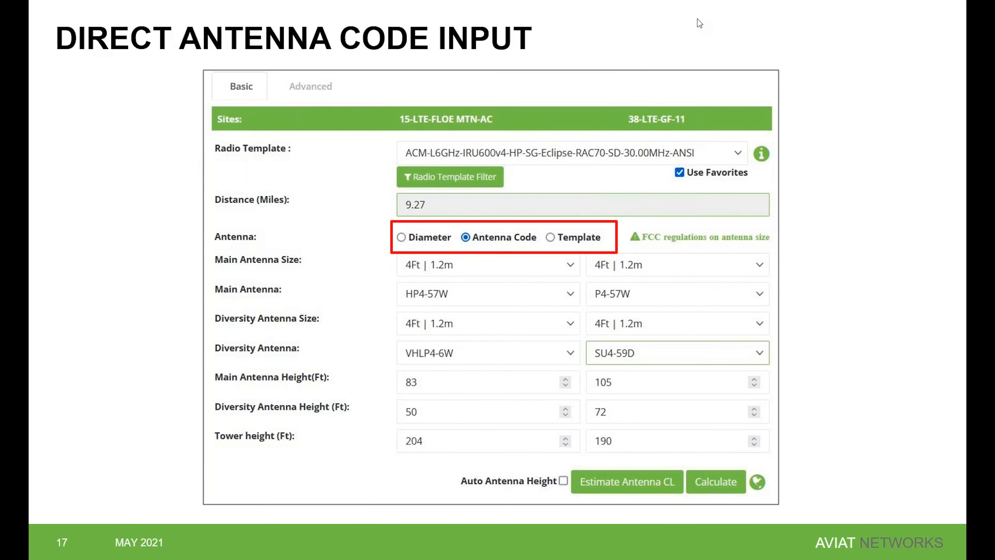
{"action": "mouse_move", "coordinate": [760, 22]}
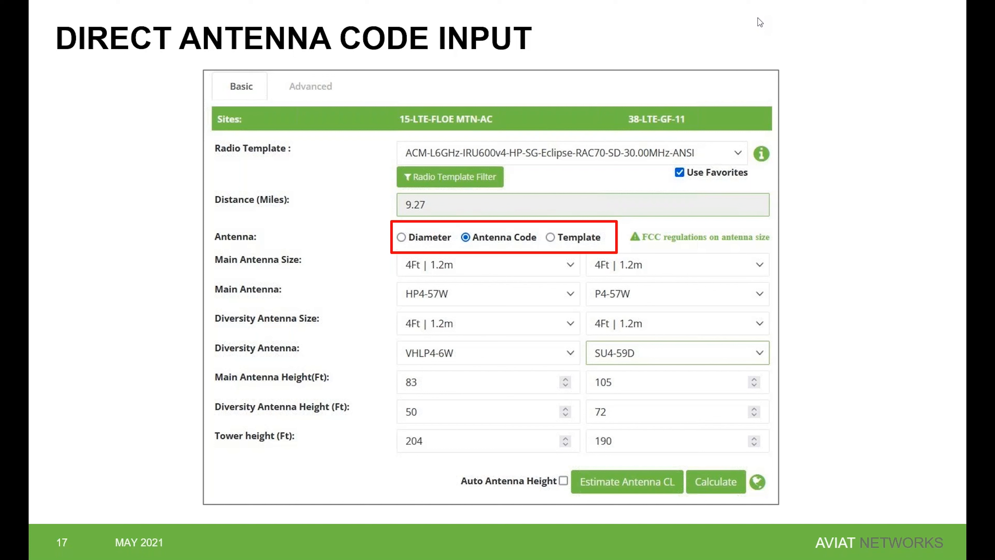
{"action": "mouse_move", "coordinate": [467, 215]}
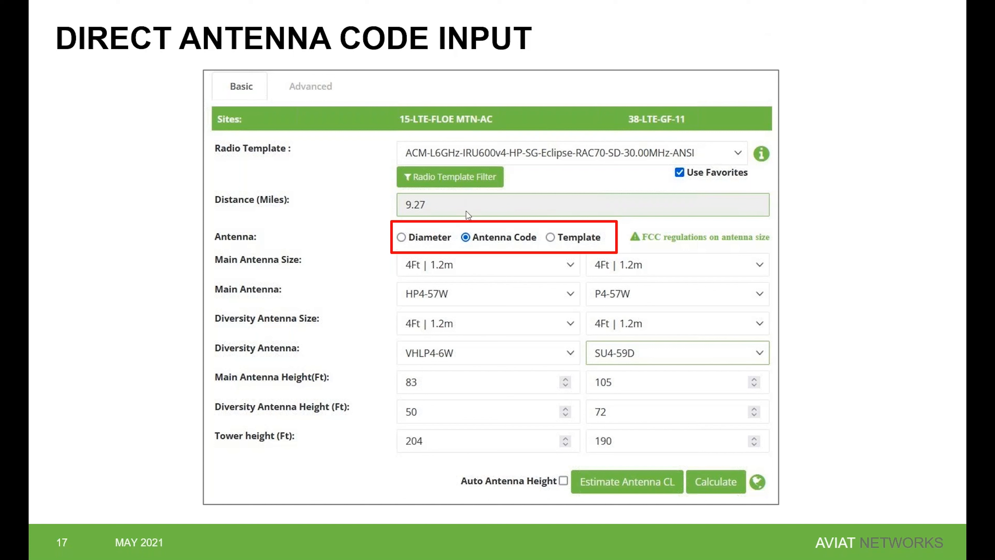
{"action": "mouse_move", "coordinate": [503, 241]}
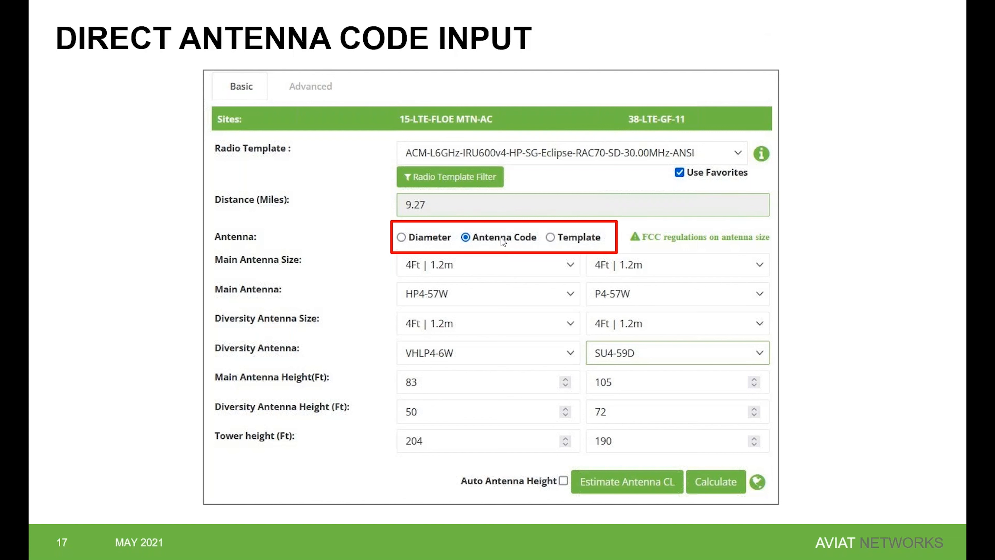
{"action": "mouse_move", "coordinate": [494, 246]}
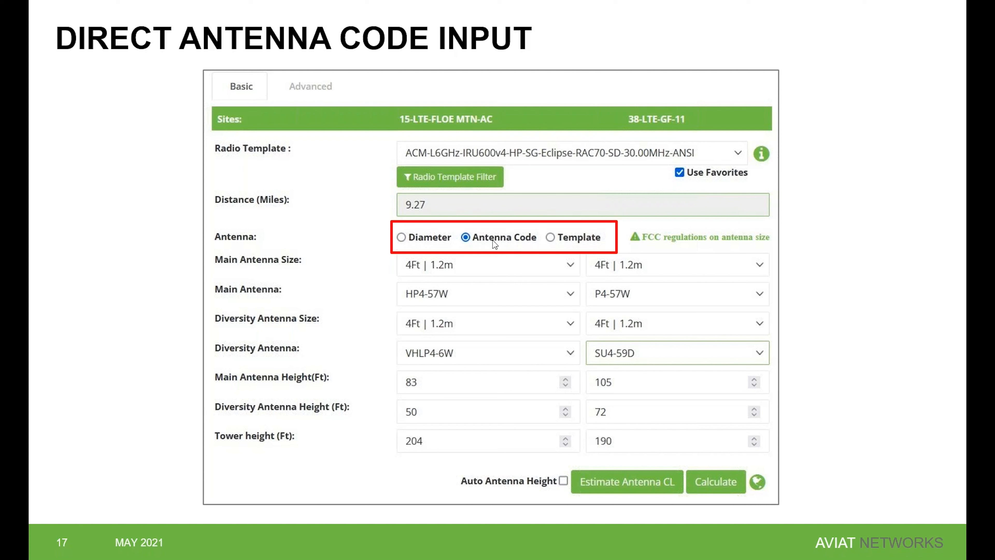
{"action": "mouse_move", "coordinate": [434, 286]}
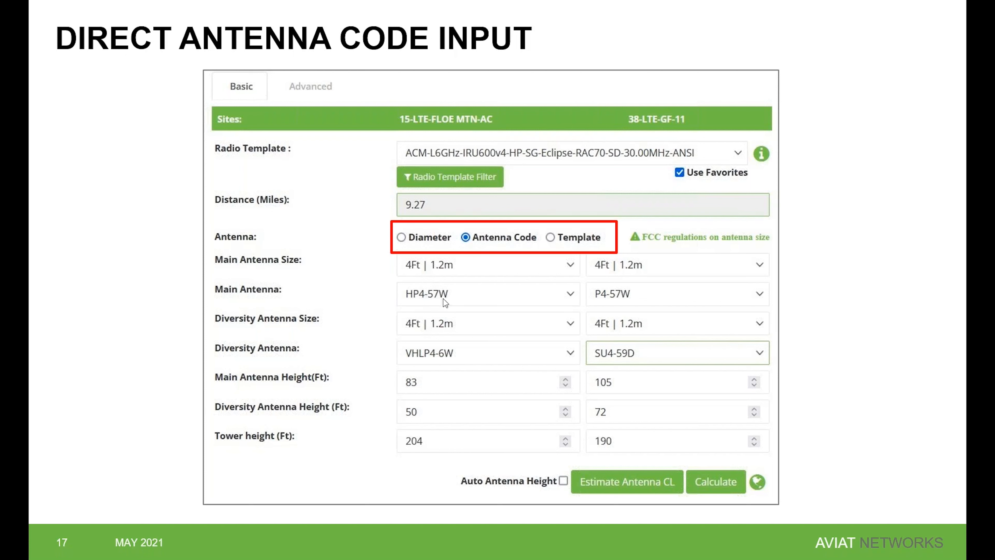
{"action": "mouse_move", "coordinate": [430, 299]}
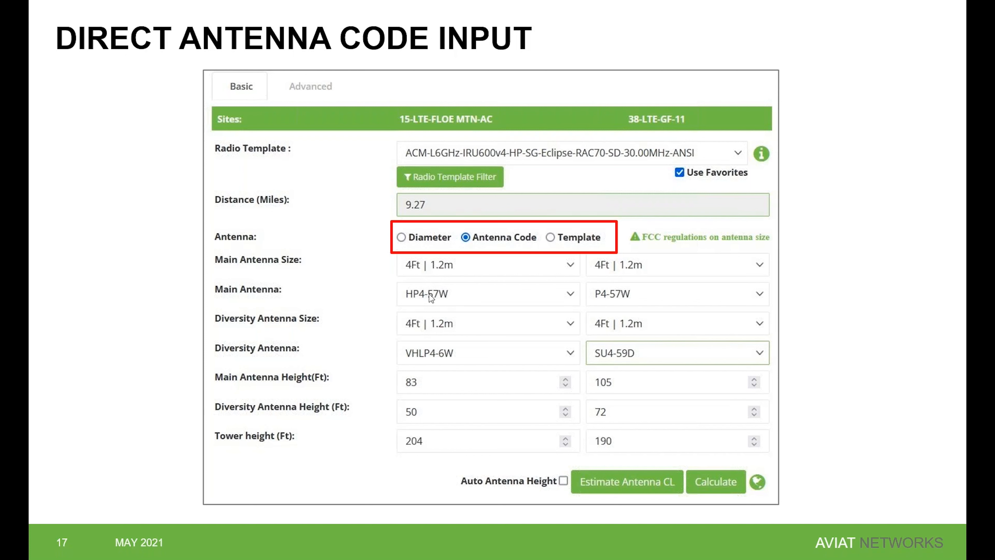
{"action": "mouse_move", "coordinate": [423, 160]}
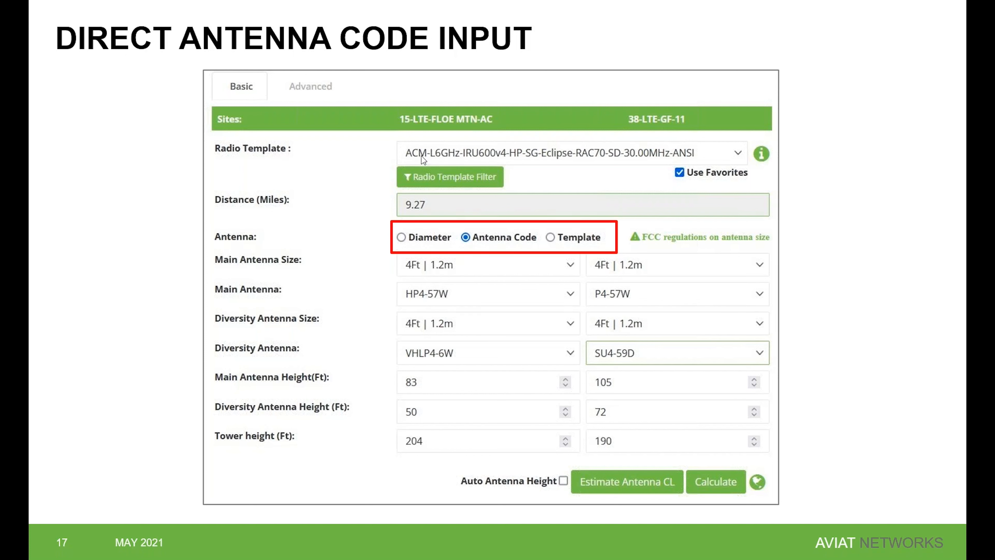
{"action": "mouse_move", "coordinate": [426, 163]}
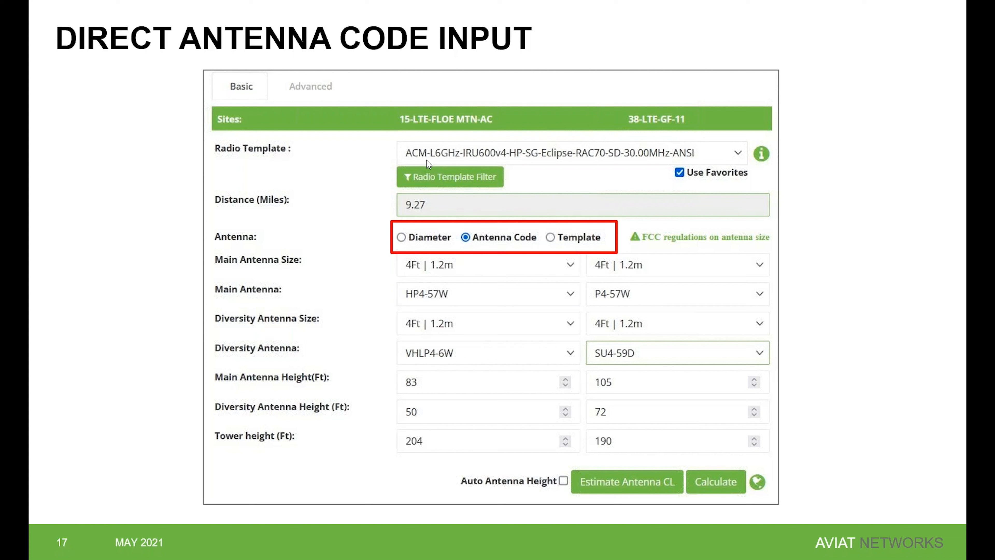
{"action": "mouse_move", "coordinate": [496, 330]}
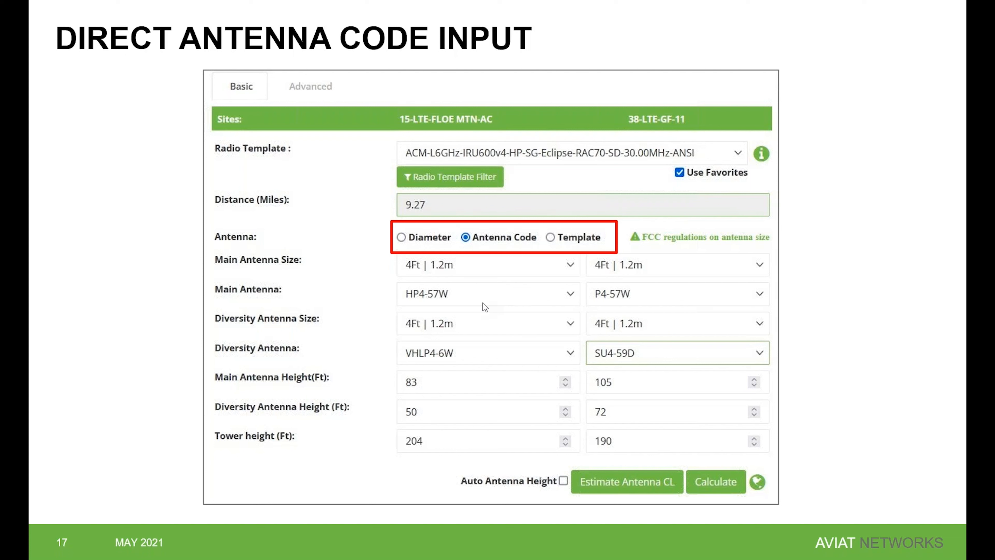
{"action": "mouse_move", "coordinate": [512, 328]}
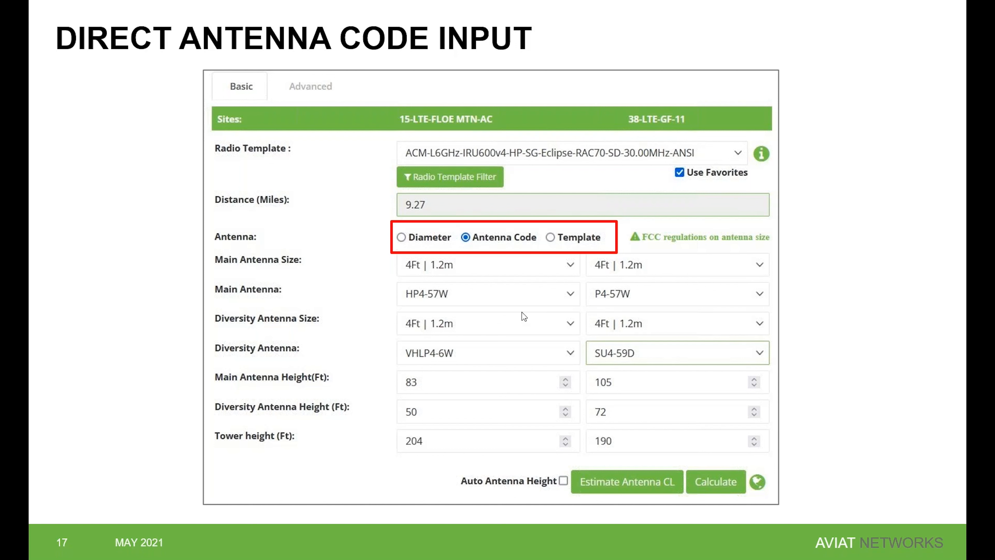
{"action": "mouse_move", "coordinate": [405, 201]}
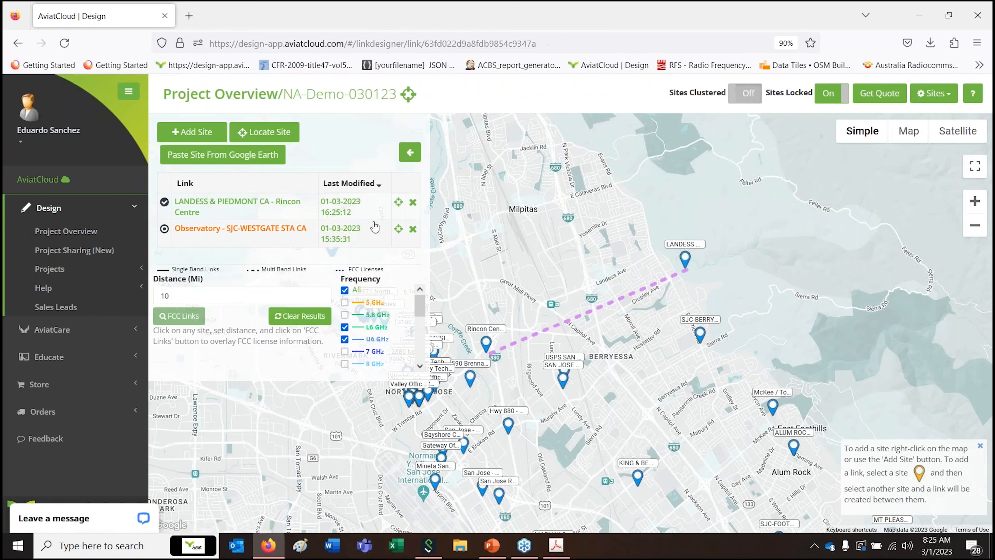
Load the Observatory – SJC-WESTGATE STA CA link from the Project Overview list
{"action": "left_click", "coordinate": [241, 228]}
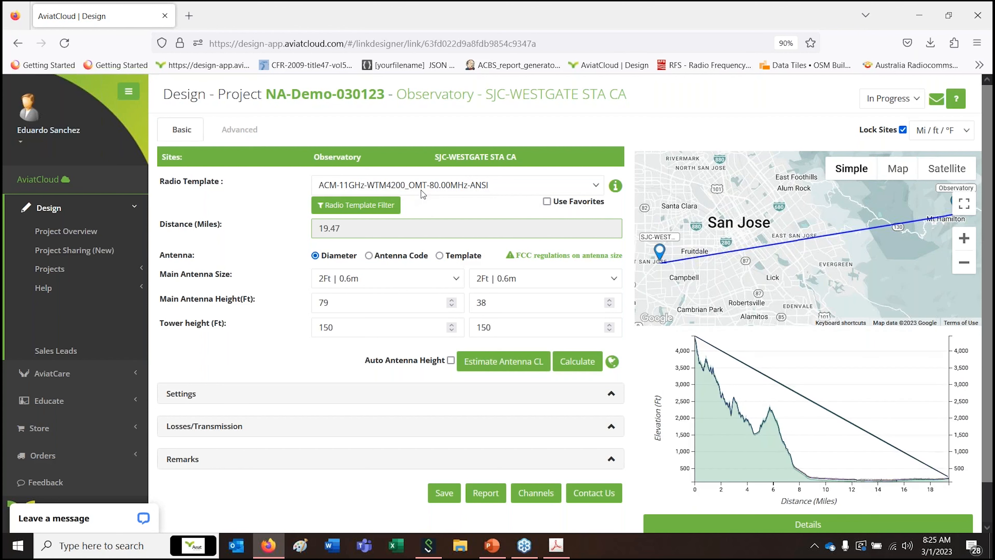
{"action": "mouse_move", "coordinate": [436, 195]}
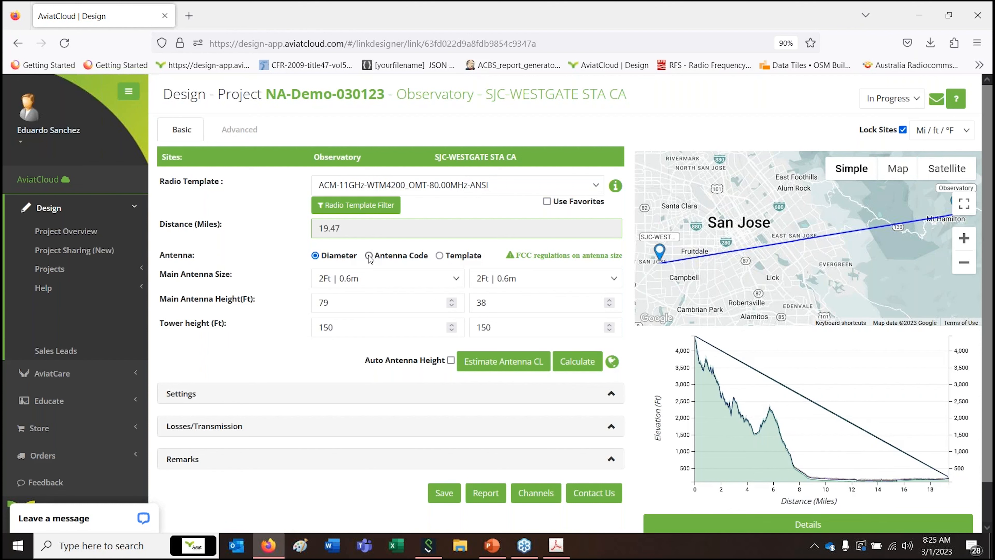
Switch to Antenna Code mode and give Observatory a 2Ft | 0.6m VHLP2-107 main antenna
{"action": "left_click", "coordinate": [368, 255]}
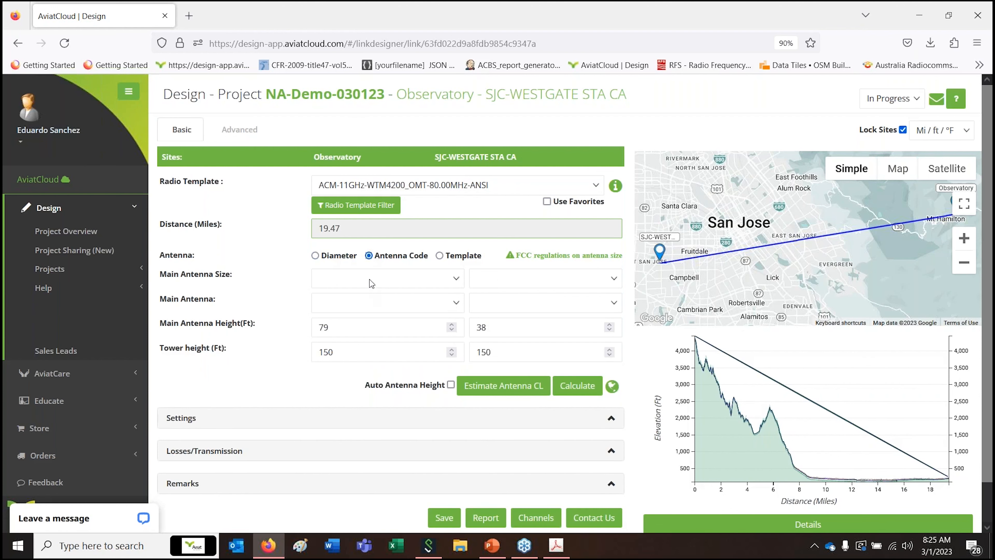
{"action": "left_click", "coordinate": [385, 277]}
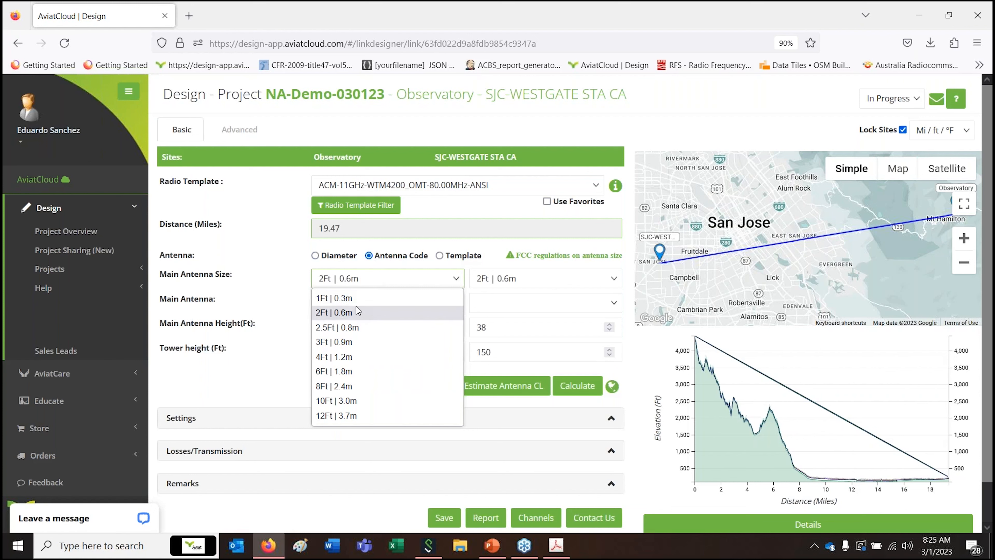
{"action": "left_click", "coordinate": [333, 311]}
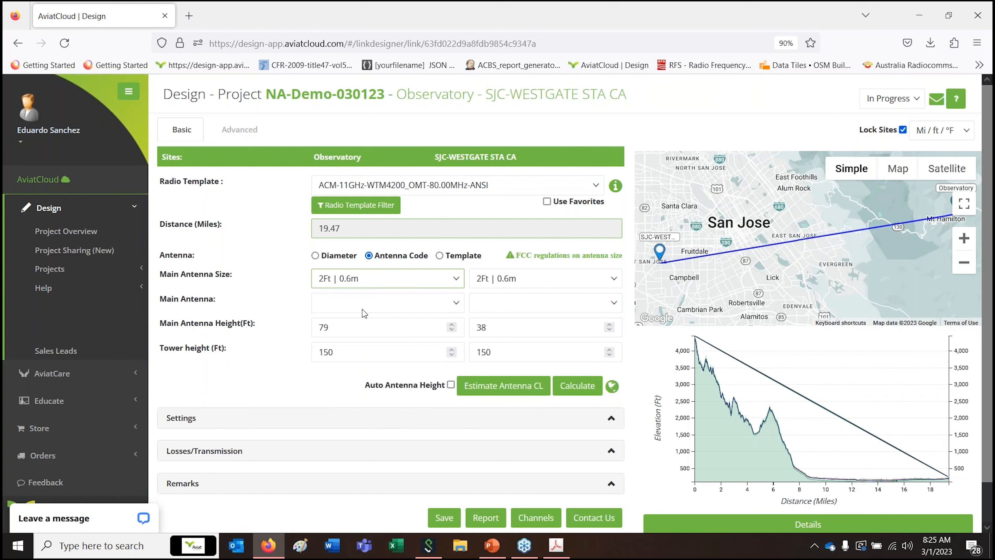
{"action": "left_click", "coordinate": [387, 302]}
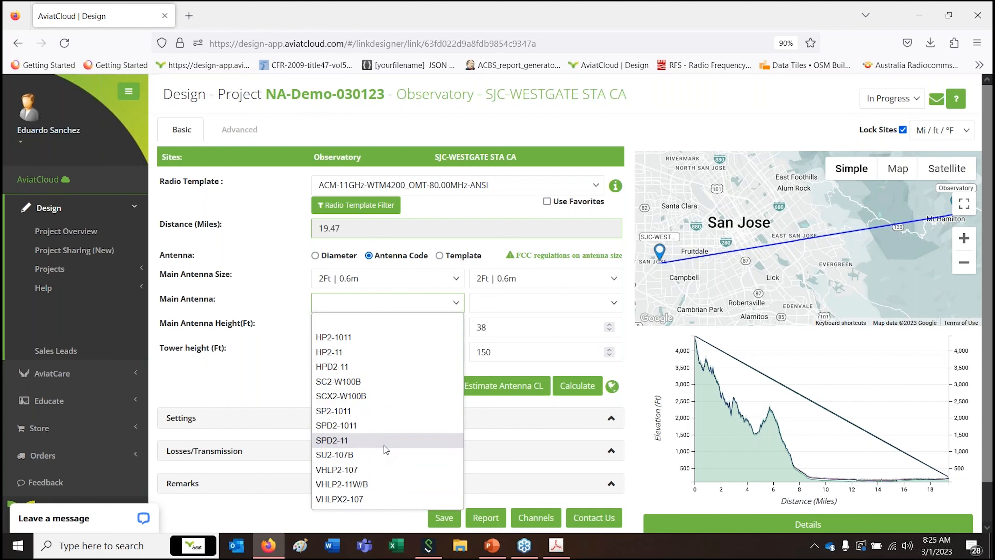
{"action": "mouse_move", "coordinate": [373, 473]}
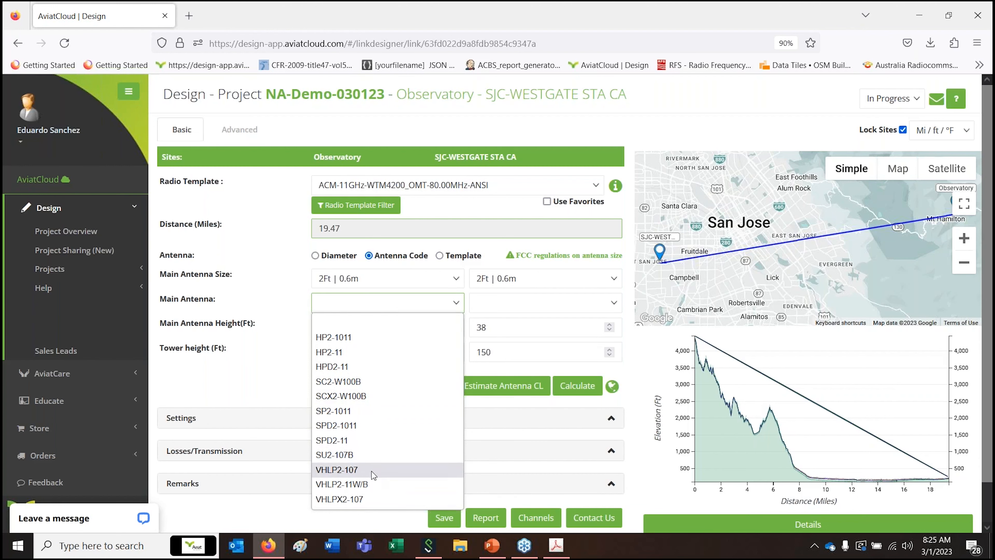
{"action": "left_click", "coordinate": [337, 470]}
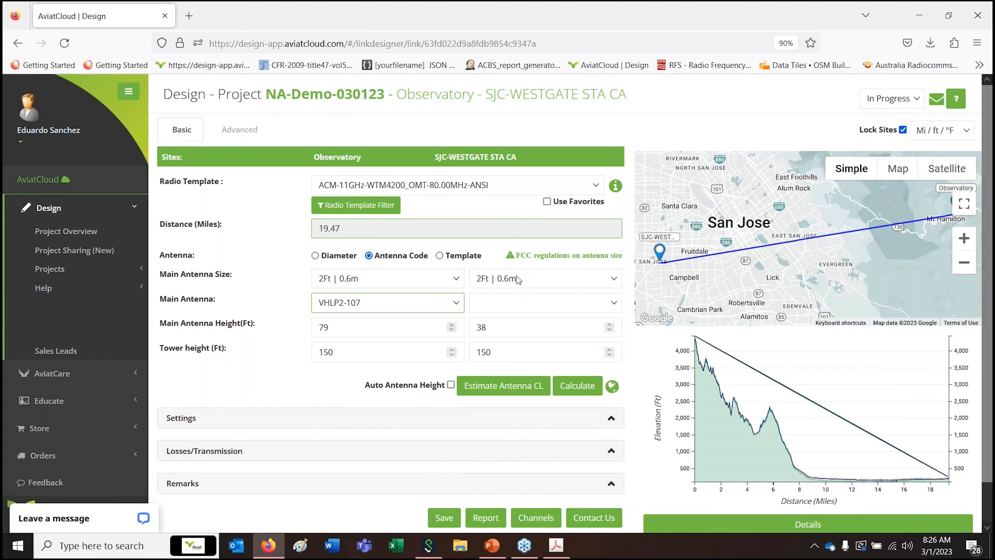
Give the SJC-WESTGATE side a 3Ft | 0.9m SHP3-6W antenna
{"action": "left_click", "coordinate": [543, 278]}
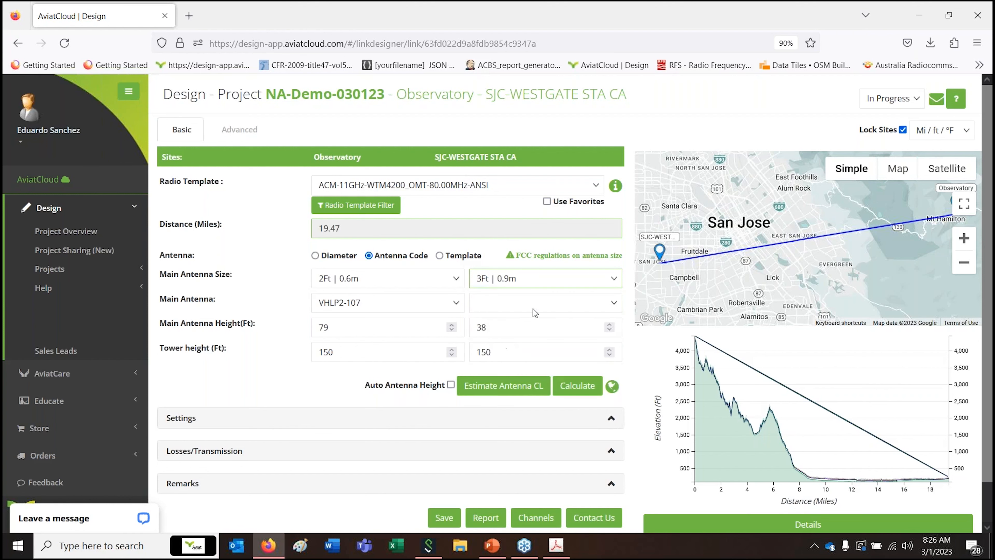
{"action": "left_click", "coordinate": [543, 302]}
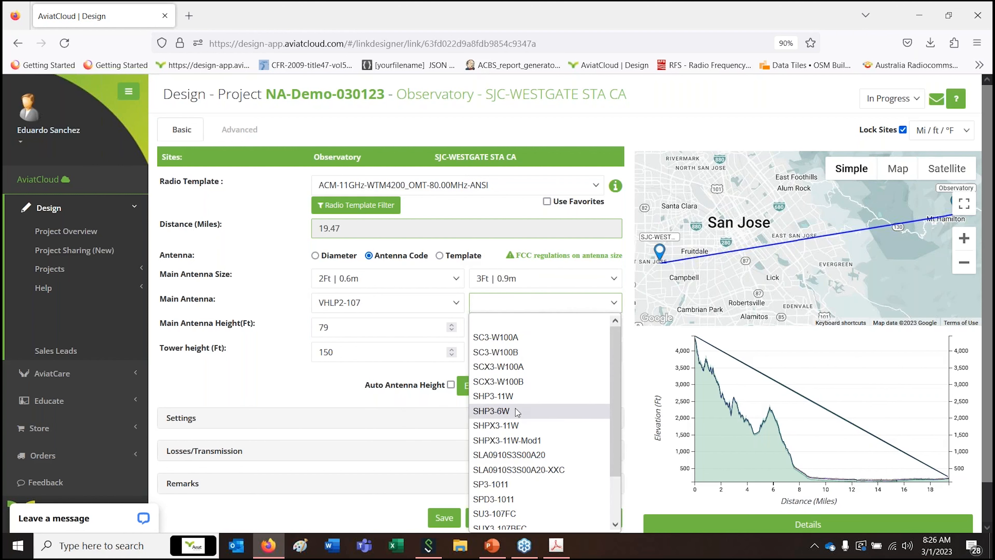
{"action": "left_click", "coordinate": [491, 411]}
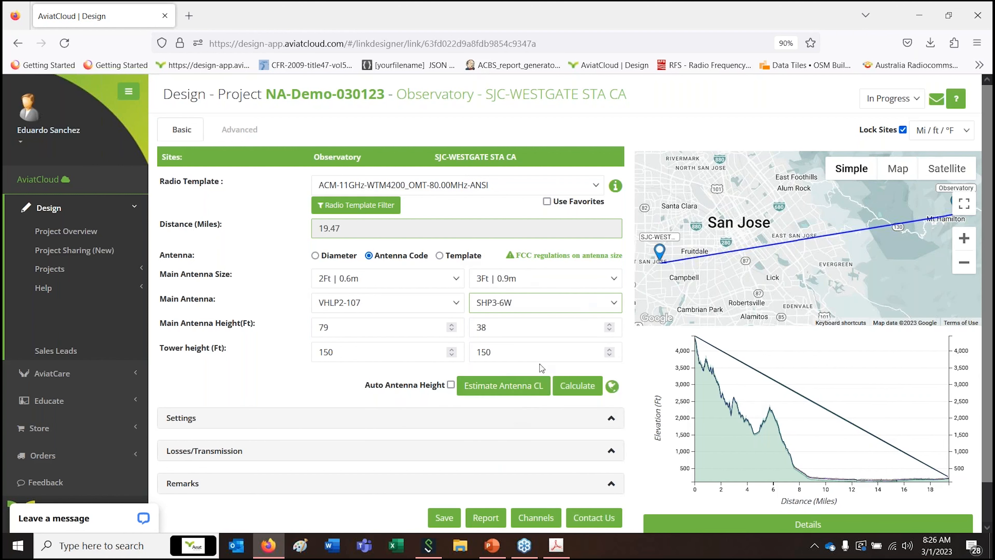
{"action": "left_click", "coordinate": [387, 303]}
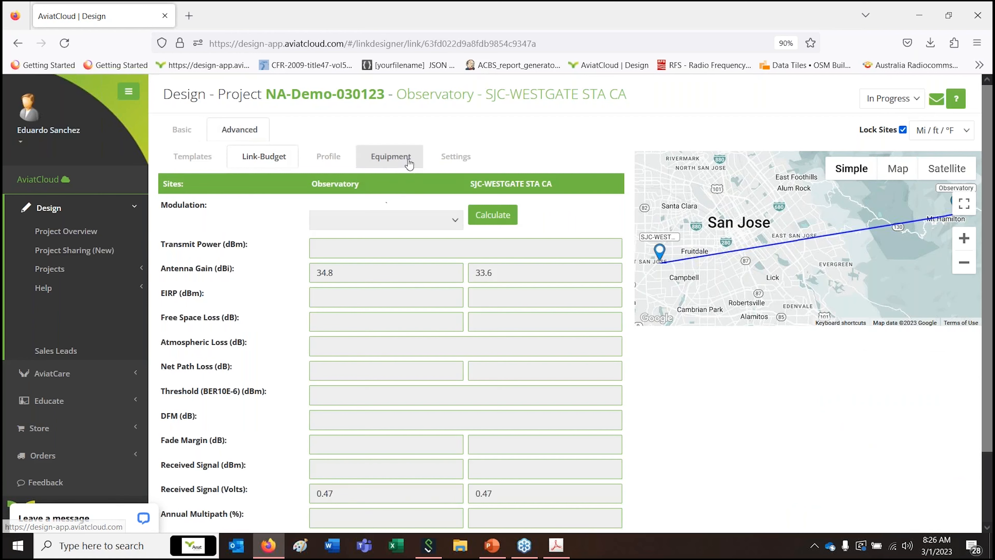
Browse the Advanced Equipment antenna catalog of codes, sizes, frequencies and manufacturers, then return to Basic
{"action": "left_click", "coordinate": [390, 156]}
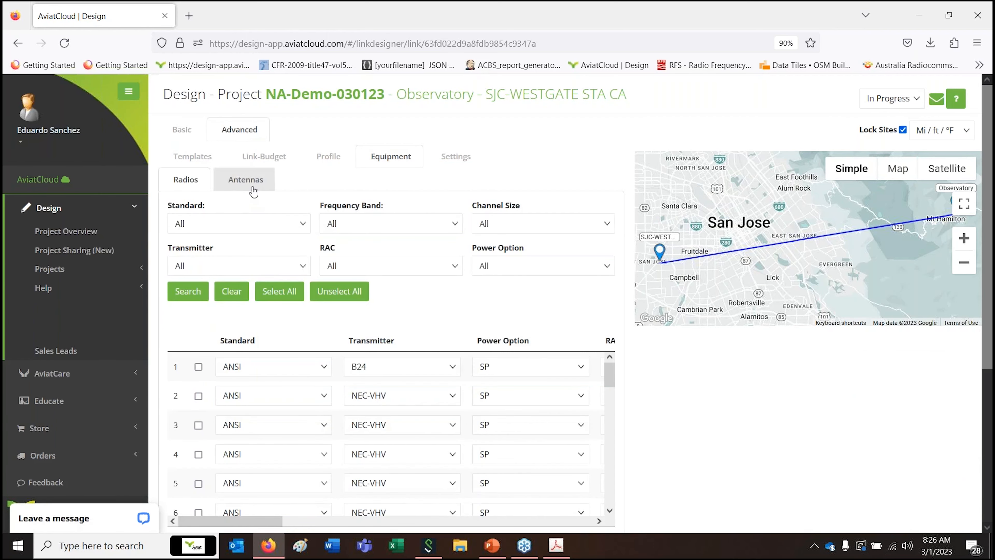
{"action": "left_click", "coordinate": [245, 180]}
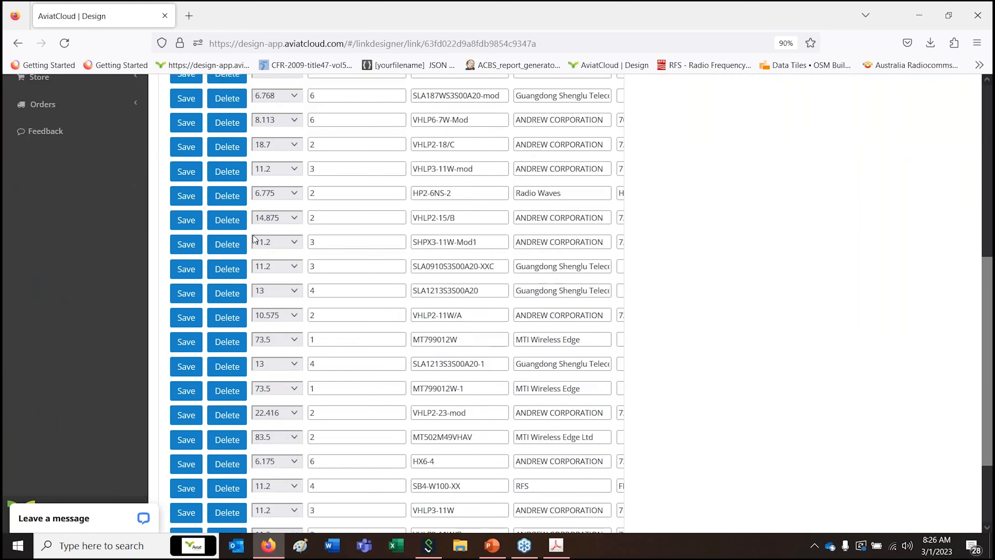
{"action": "scroll", "scroll_direction": "down", "scroll_amount": 3}
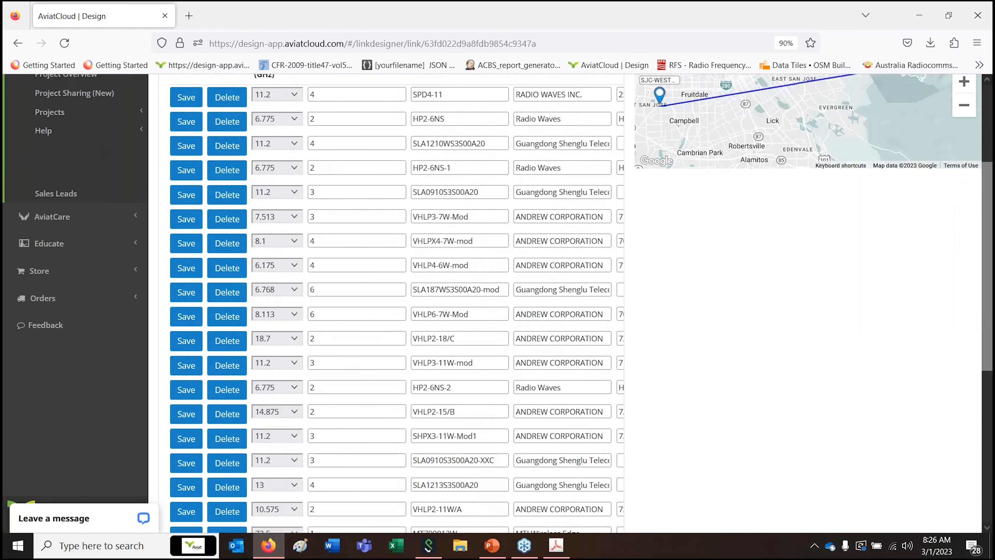
{"action": "scroll", "scroll_direction": "down", "scroll_amount": 3}
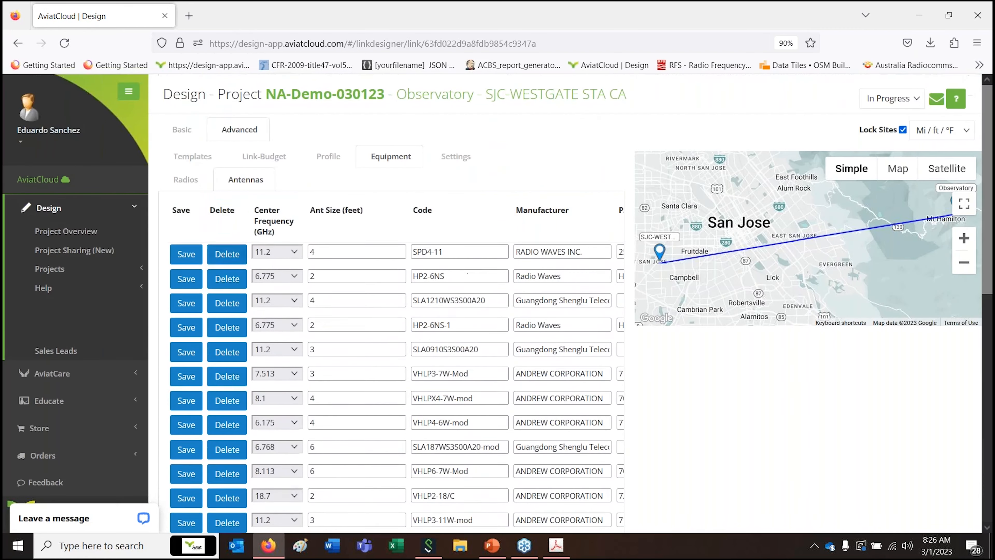
{"action": "left_click", "coordinate": [181, 130]}
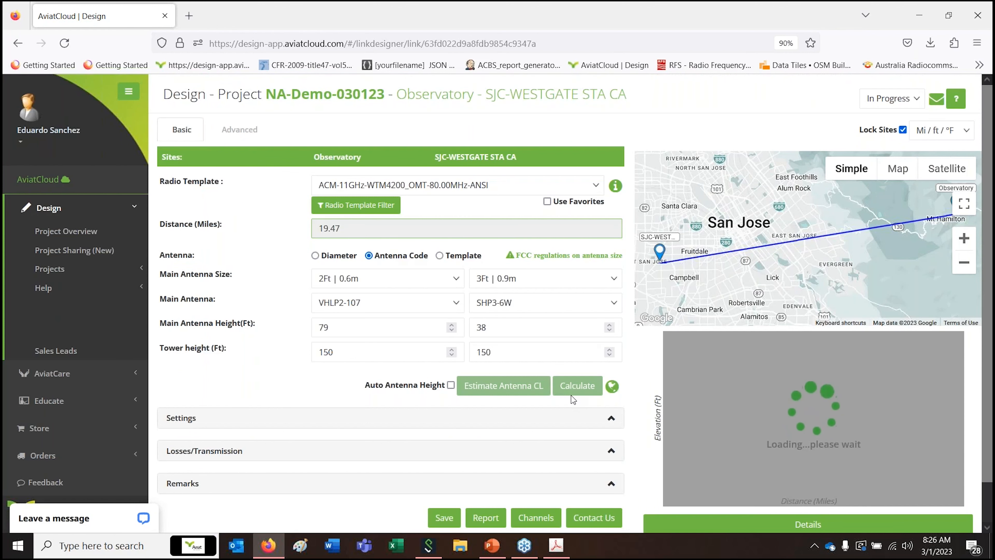
Calculate the link and view the Link-Budget gains 34.8 and 33.6 dBi with -46.47 dBm received signal
{"action": "left_click", "coordinate": [576, 385]}
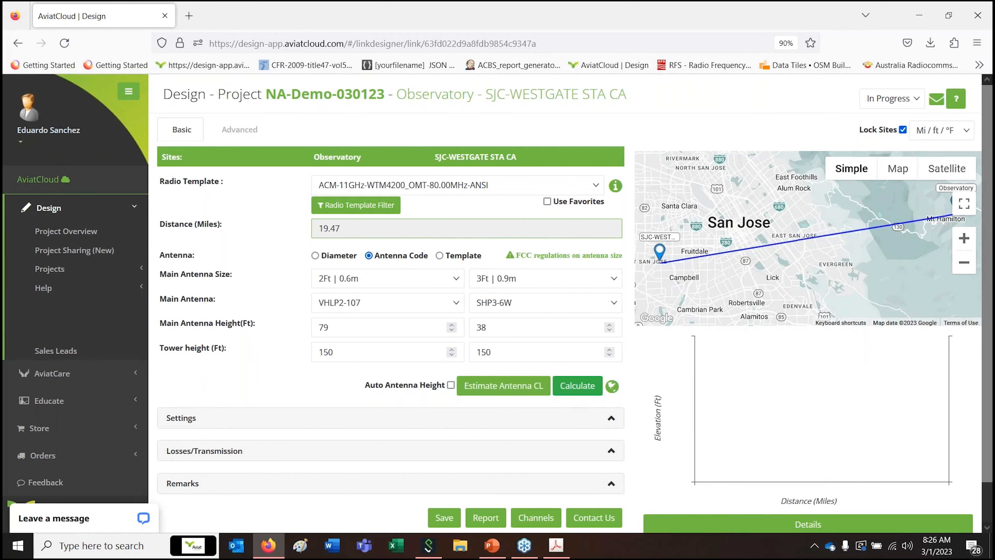
{"action": "left_click", "coordinate": [576, 385]}
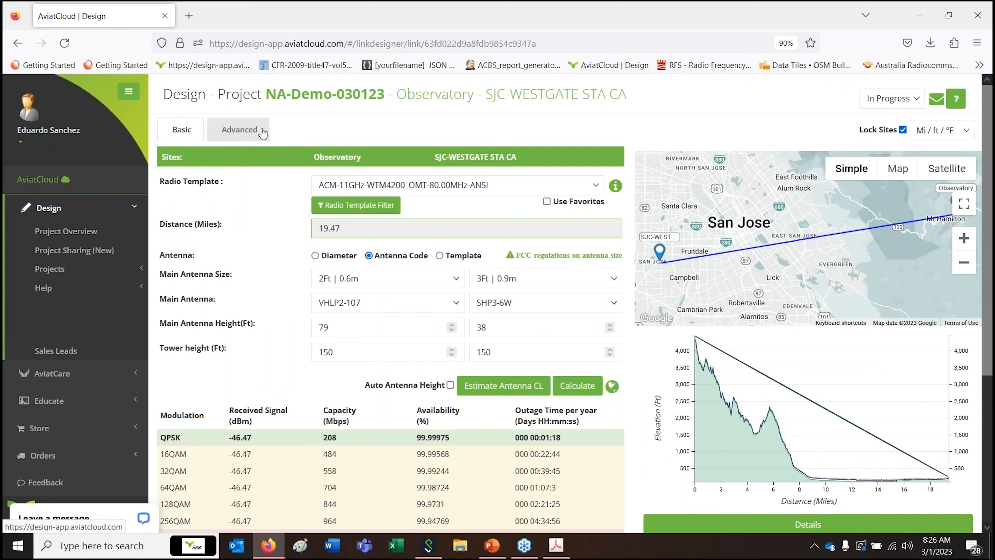
{"action": "left_click", "coordinate": [240, 129]}
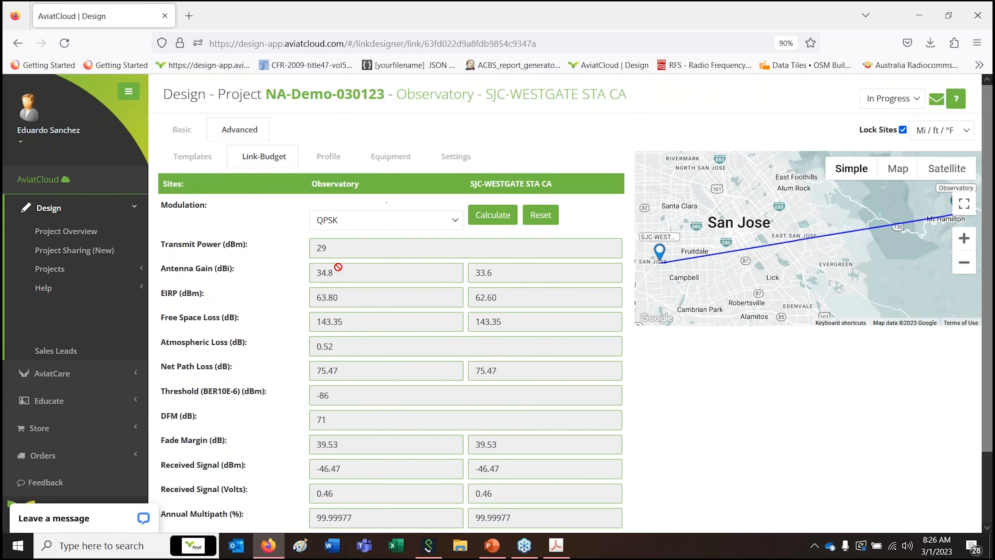
{"action": "mouse_move", "coordinate": [353, 297]}
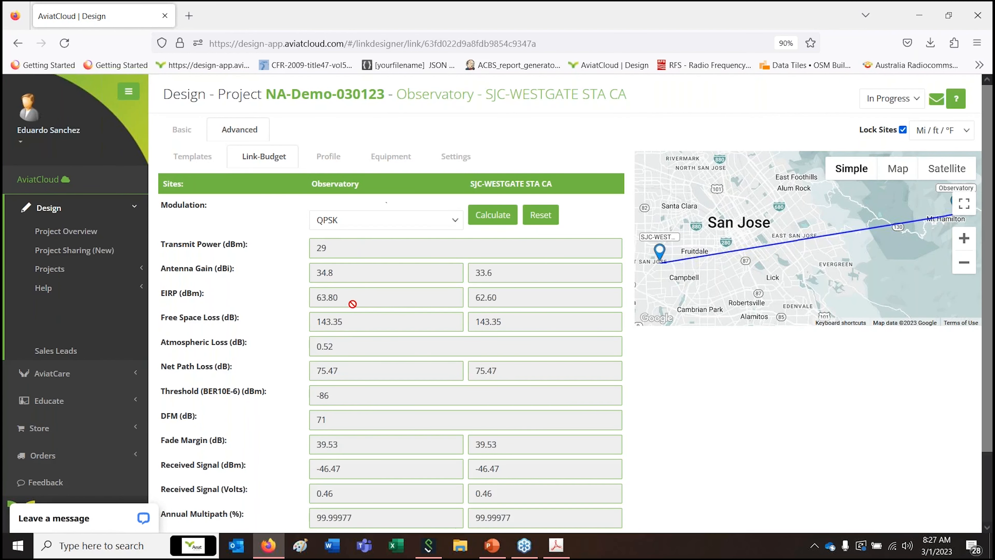
{"action": "mouse_move", "coordinate": [356, 286]}
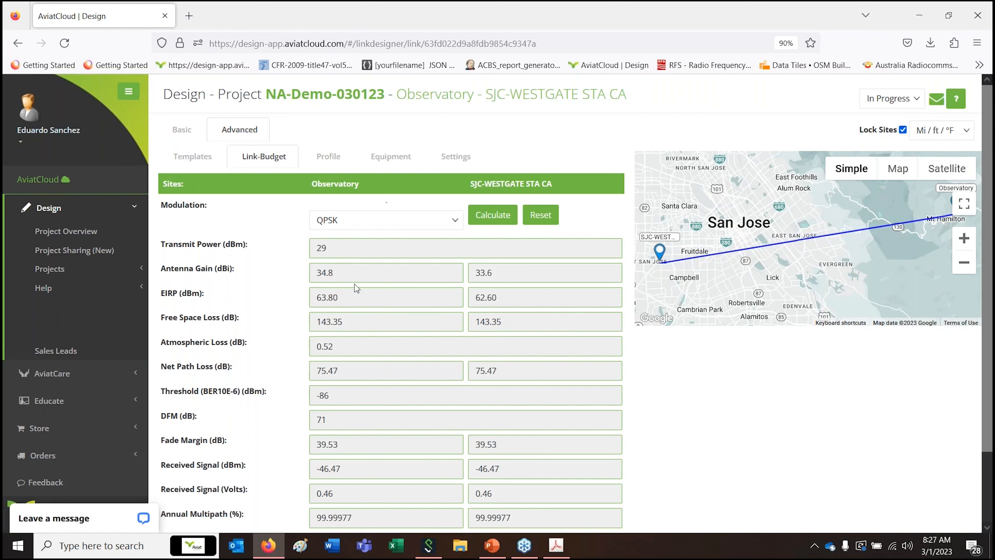